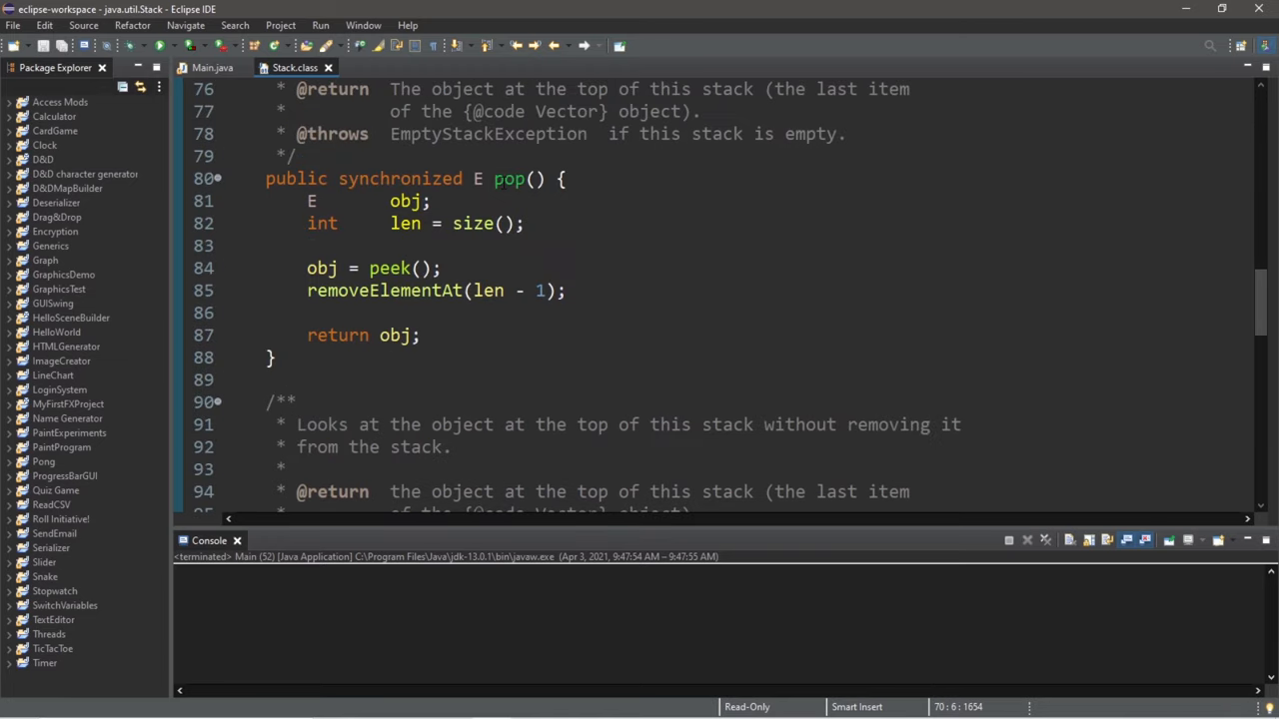
- Inspect the read-only Stack.class source at its pop() method, which removes the top item
click(210, 67)
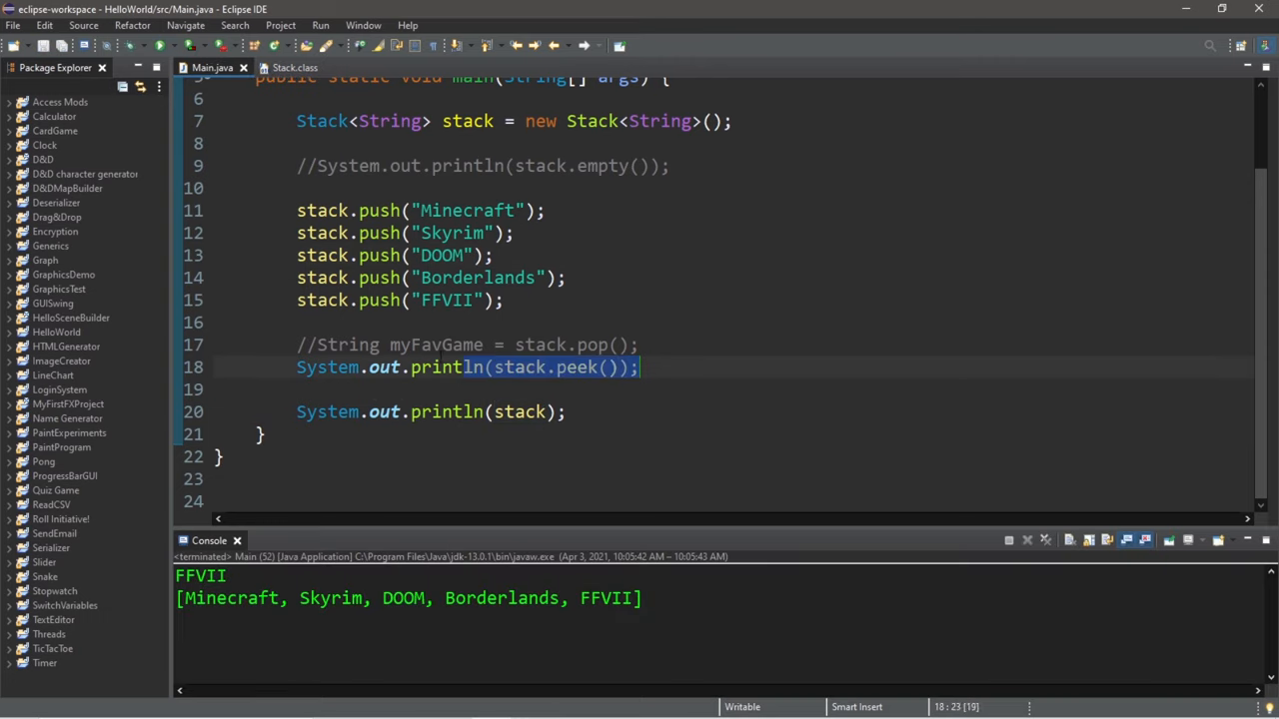
- Run Main.java and check the console shows FFVII, then the five-title stack
click(639, 367)
text(//System.out.println(stack.search("Fallout76"));)
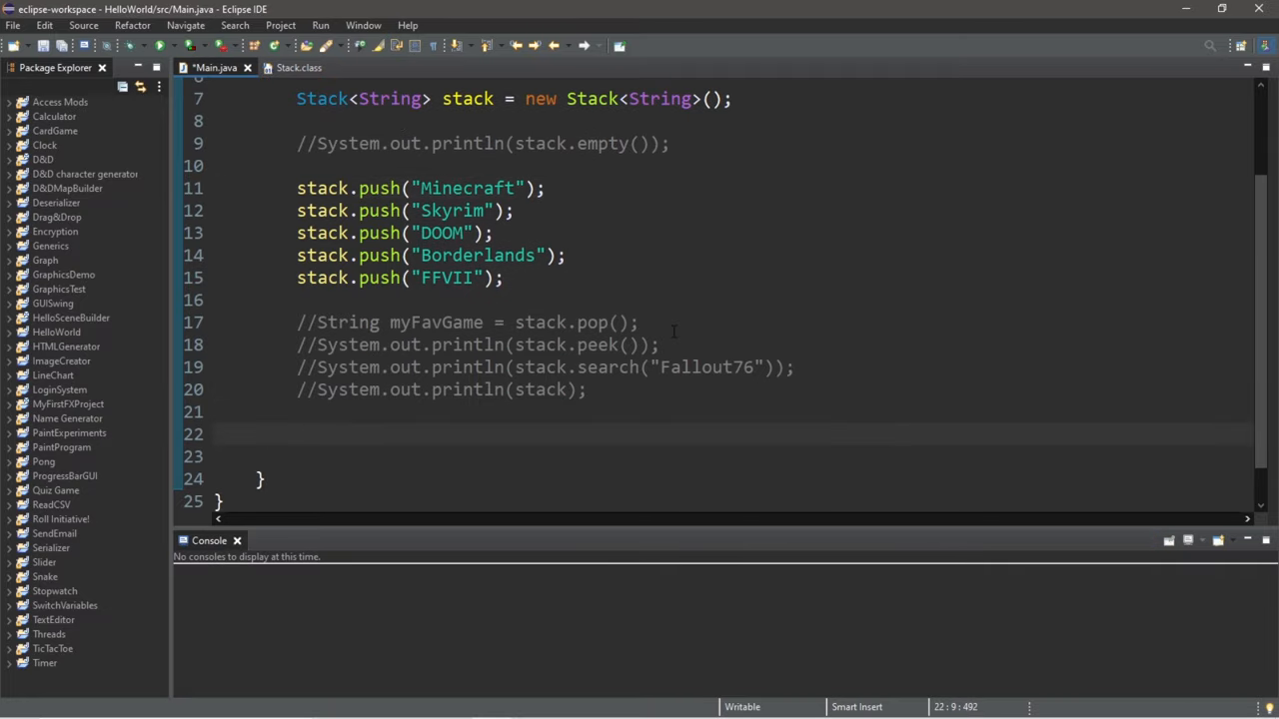
mouse_move(699, 344)
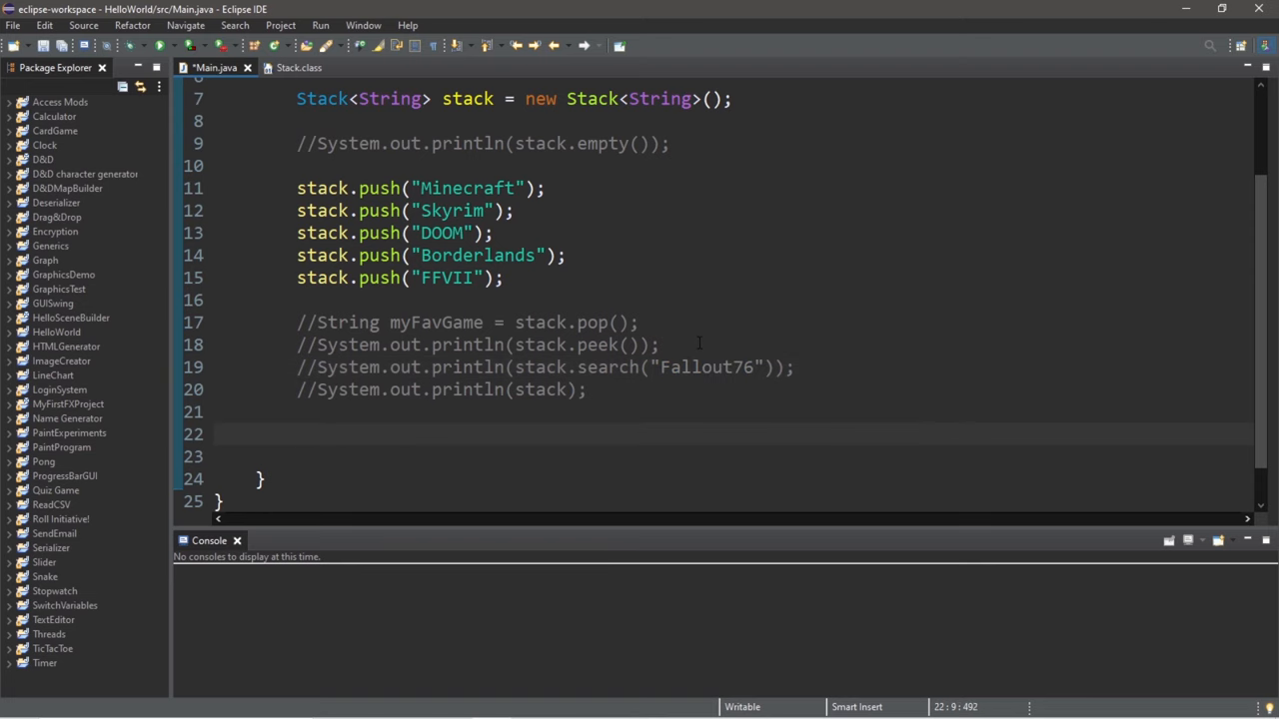